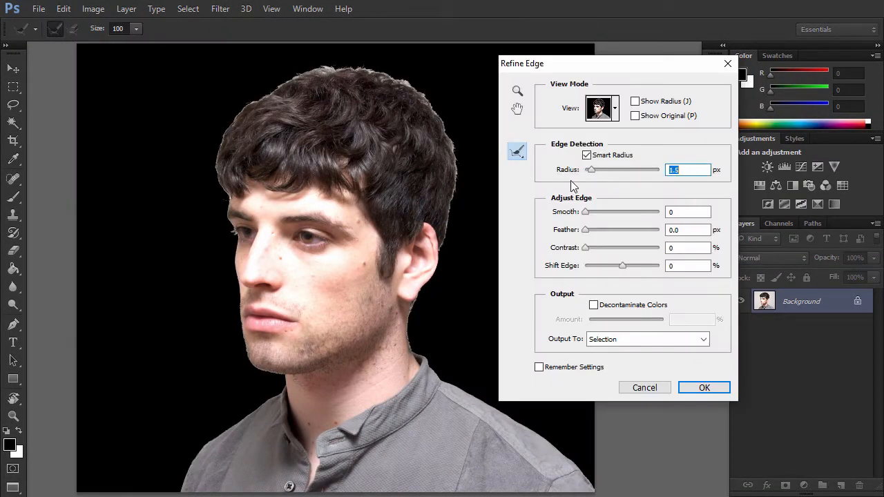
# - Crop the portrait to a tight, roughly square frame around the man's head and shoulders
pyautogui.click(705, 387)
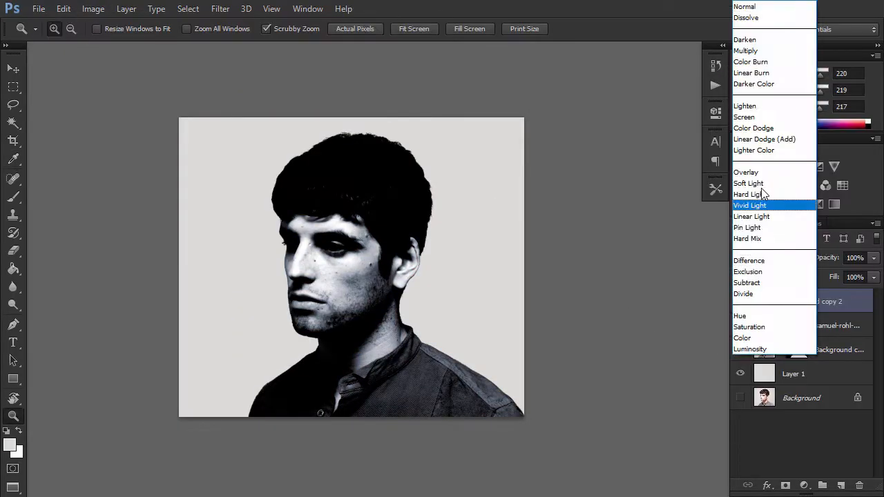
pyautogui.click(749, 204)
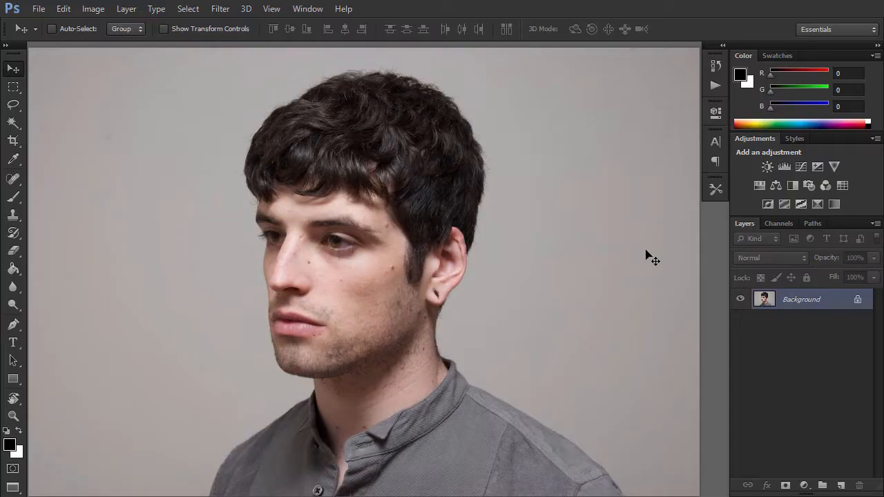
pyautogui.click(14, 141)
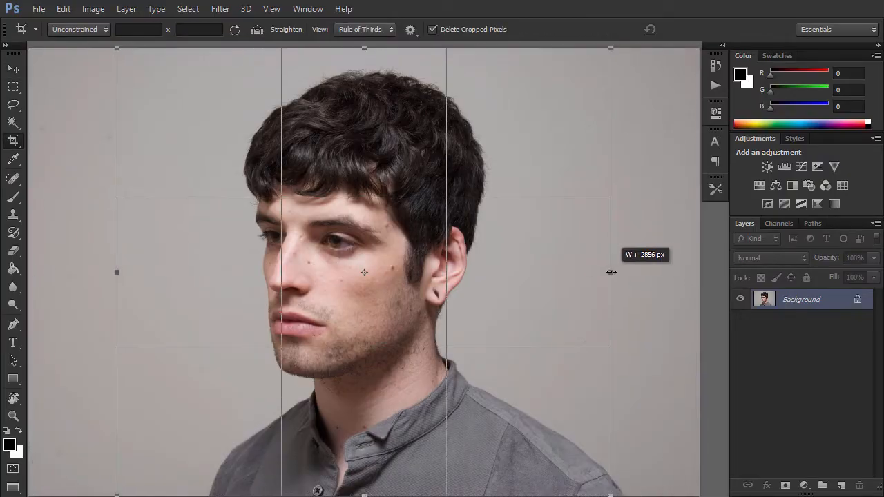
pyautogui.moveTo(610, 272); pyautogui.dragTo(622, 273)
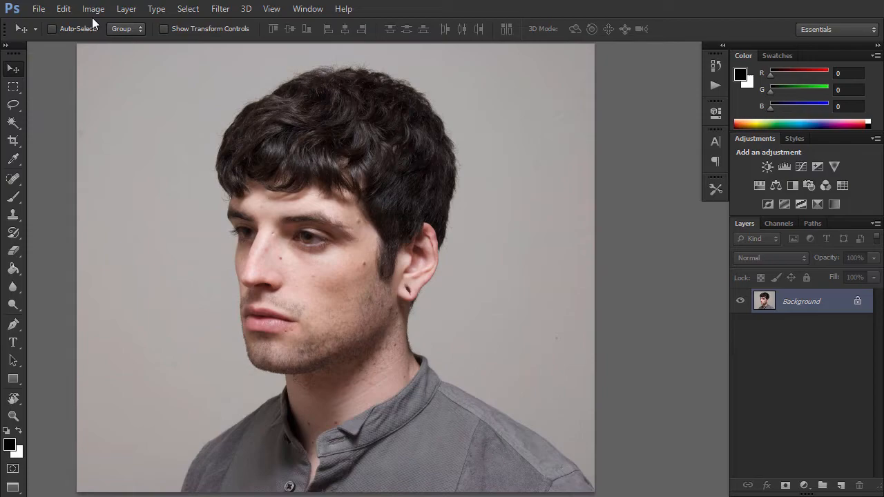
# - Apply a Levels adjustment with white input 197 to brighten the backdrop and boost contrast
pyautogui.click(94, 8)
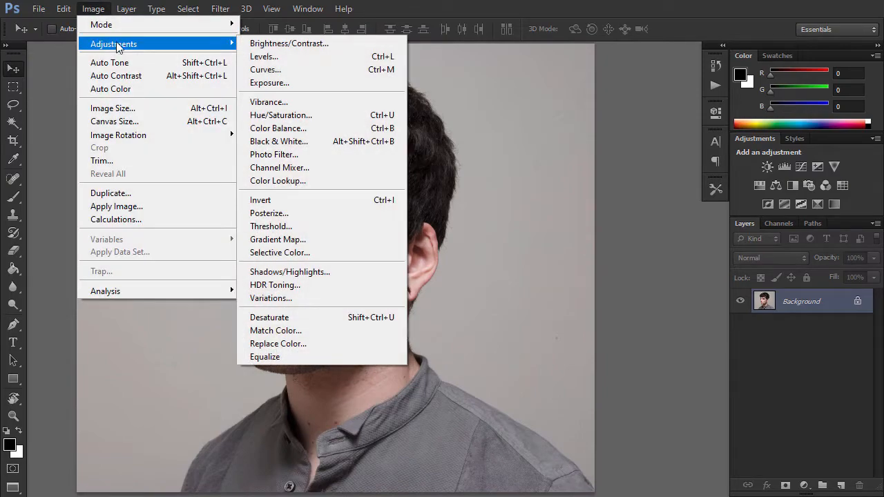
pyautogui.click(262, 55)
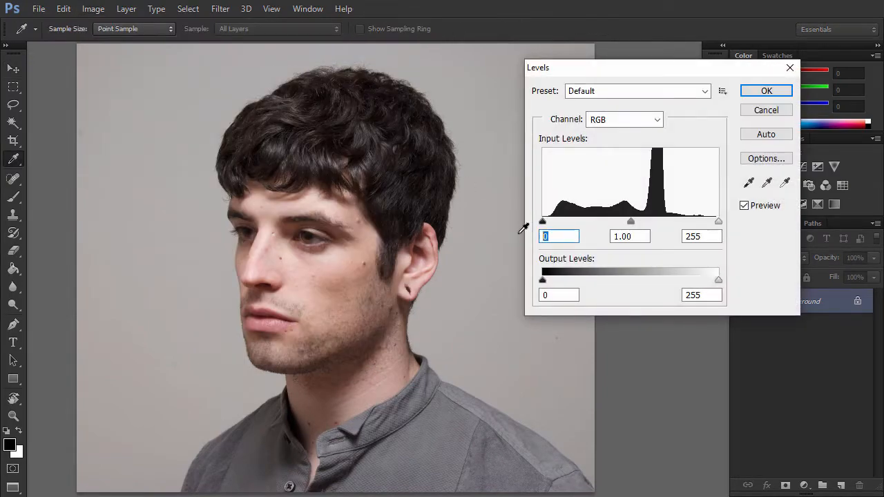
pyautogui.click(702, 237)
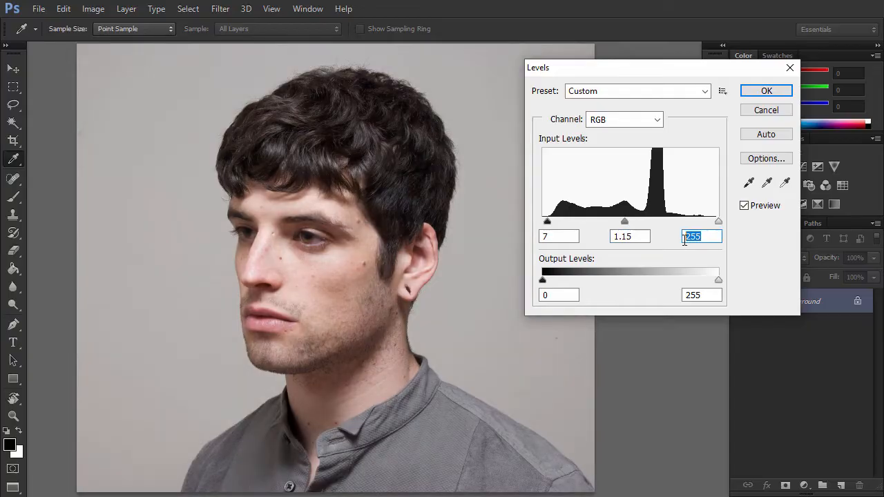
pyautogui.write('197')
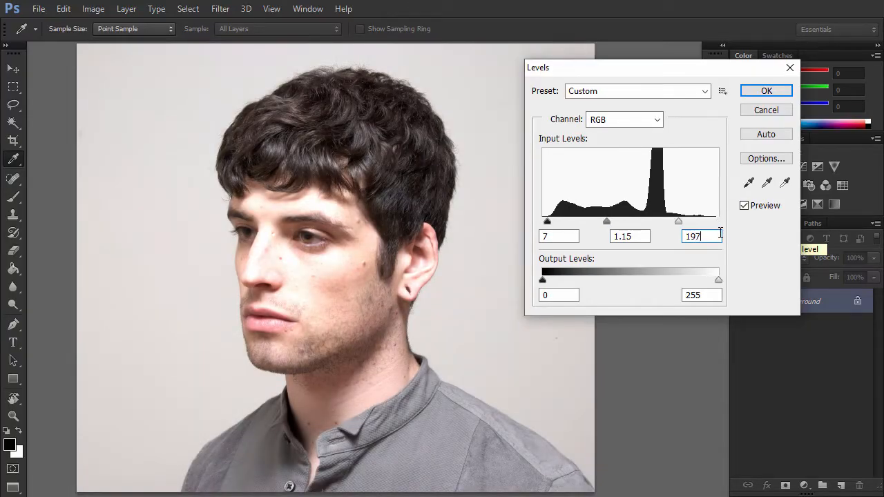
pyautogui.click(766, 92)
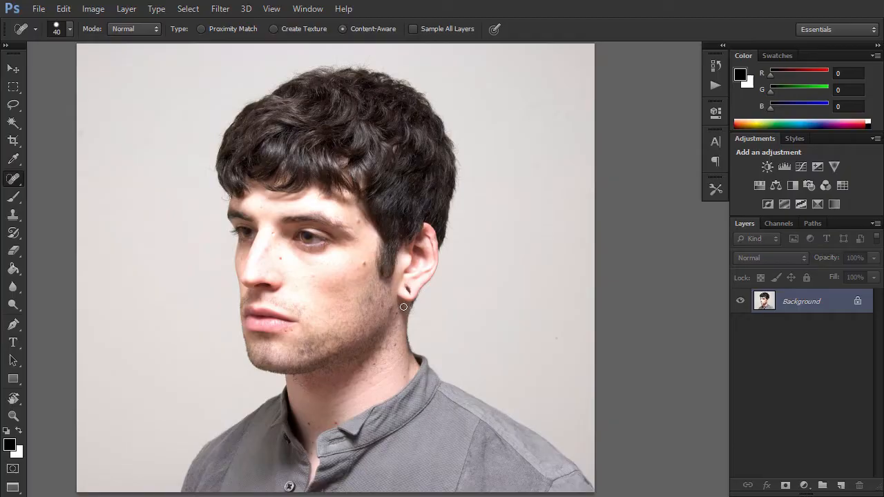
# - Heal away the earring from the man's earlobe
pyautogui.click(406, 289)
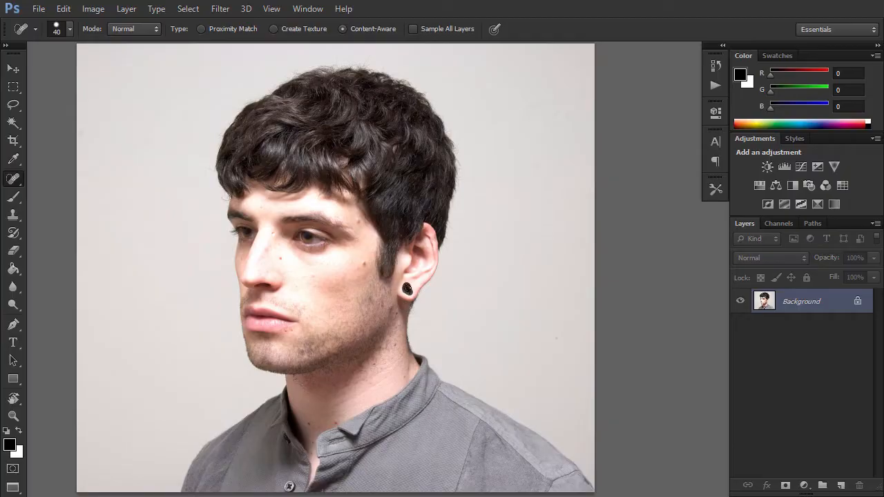
# - Select the light background by colour and begin refining the selection edges around the man
pyautogui.click(408, 288)
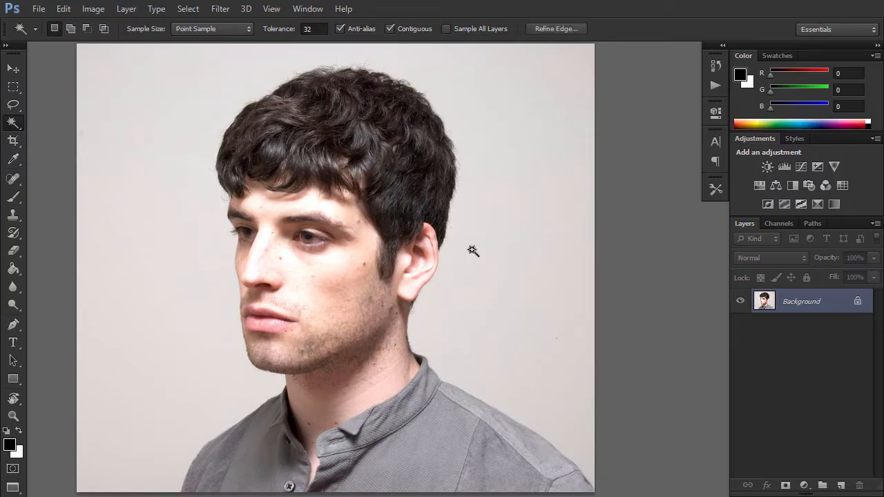
pyautogui.click(473, 250)
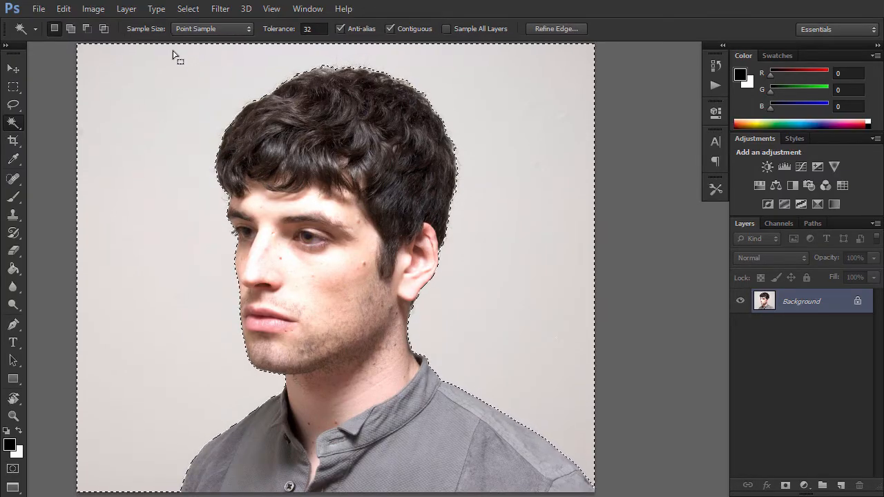
pyautogui.click(188, 8)
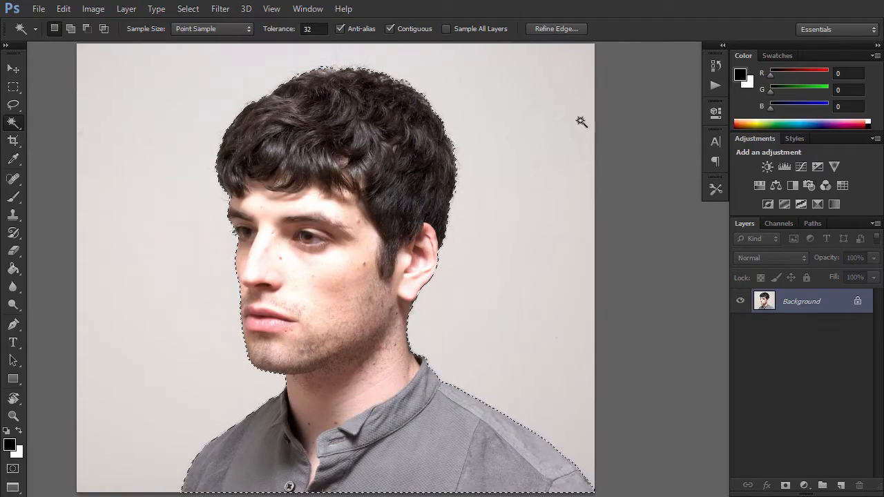
pyautogui.click(556, 28)
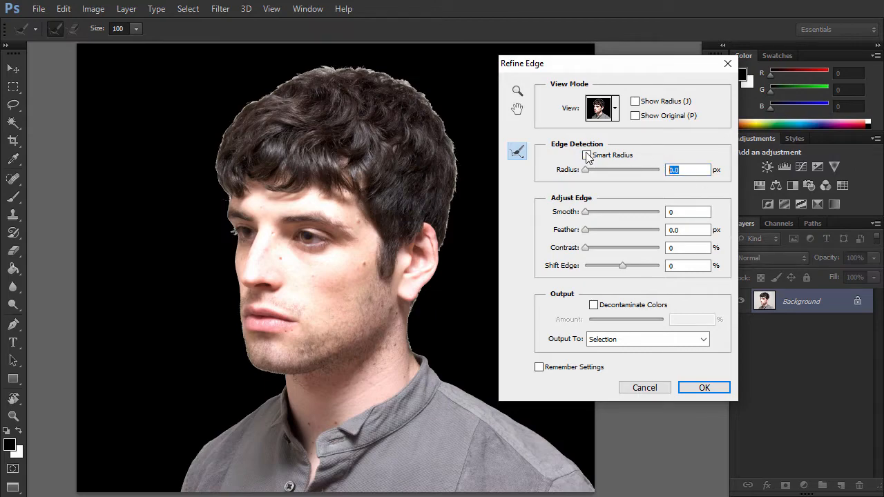
# - Enable Smart Radius for the hair and output the cutout as a new layer with layer mask
pyautogui.click(586, 154)
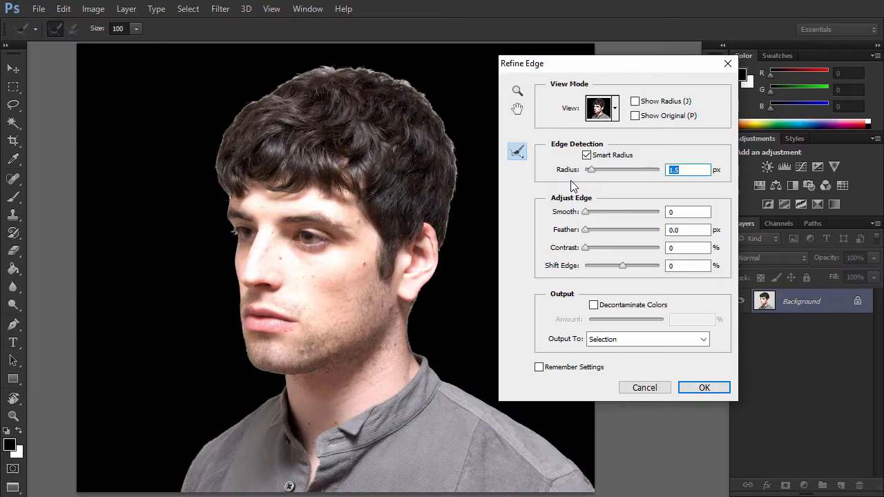
pyautogui.moveTo(619, 256)
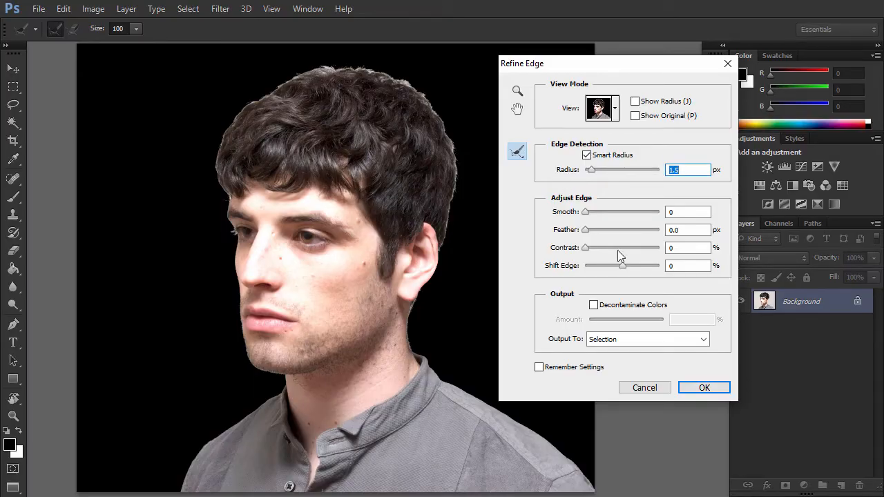
pyautogui.click(703, 340)
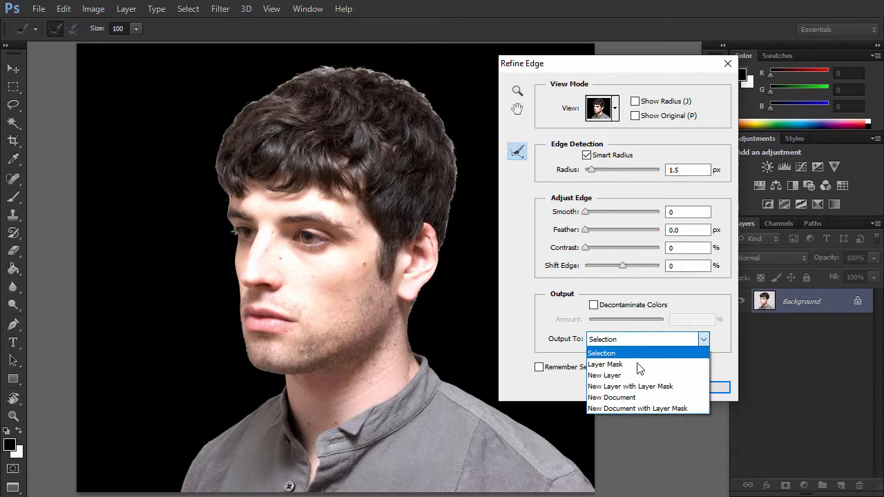
pyautogui.click(629, 387)
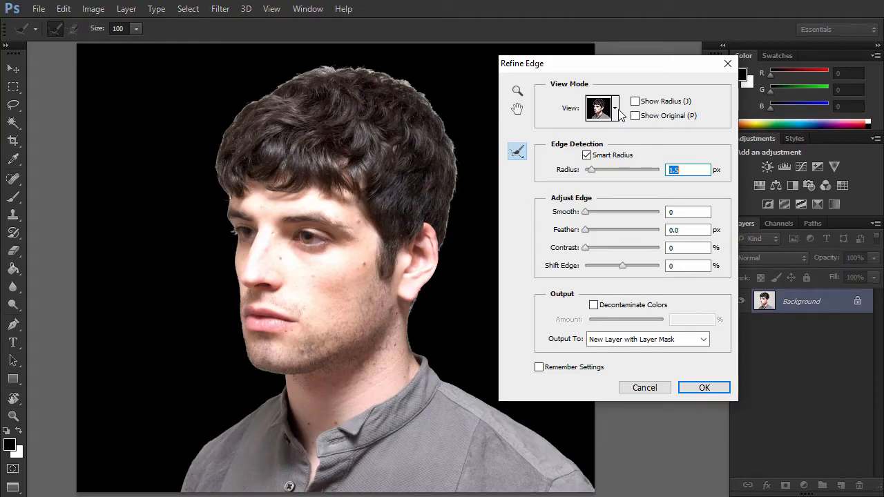
pyautogui.click(613, 107)
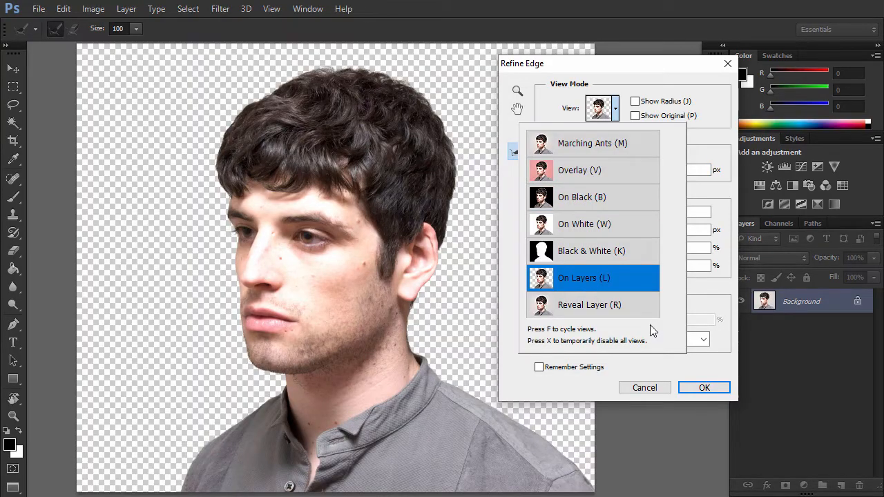
pyautogui.click(704, 387)
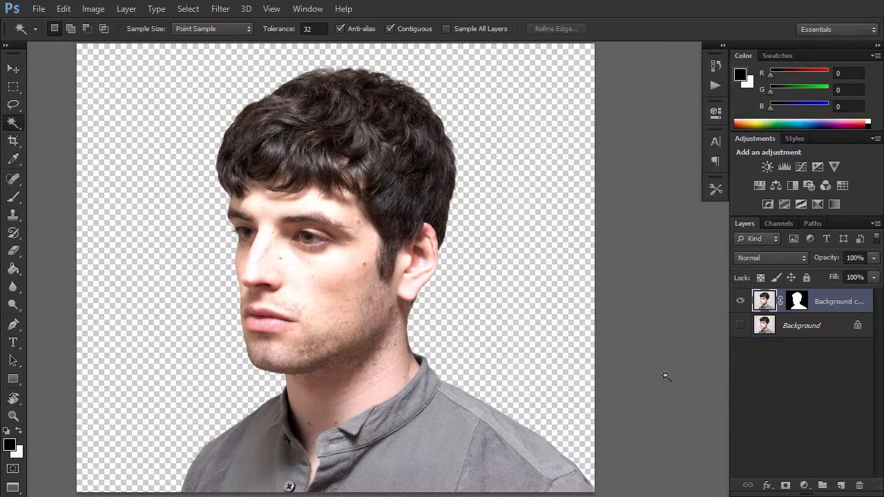
# - Add a new layer beneath the cutout filled with light grey #dcdbd9
pyautogui.click(801, 326)
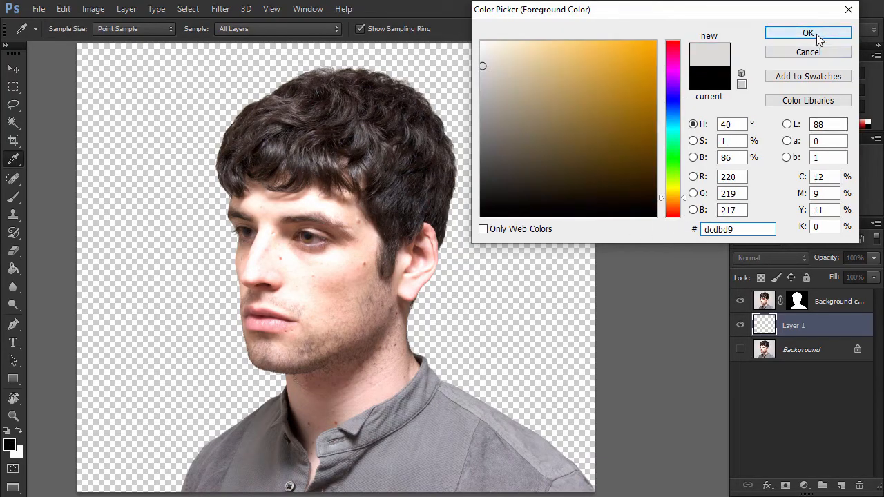
pyautogui.click(808, 33)
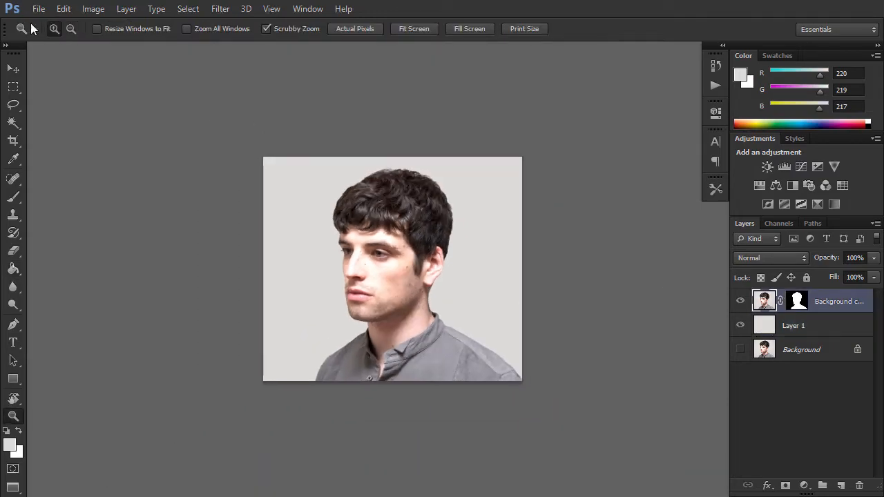
# - Place the external forest image into the document and fit it within the man's silhouette
pyautogui.click(39, 8)
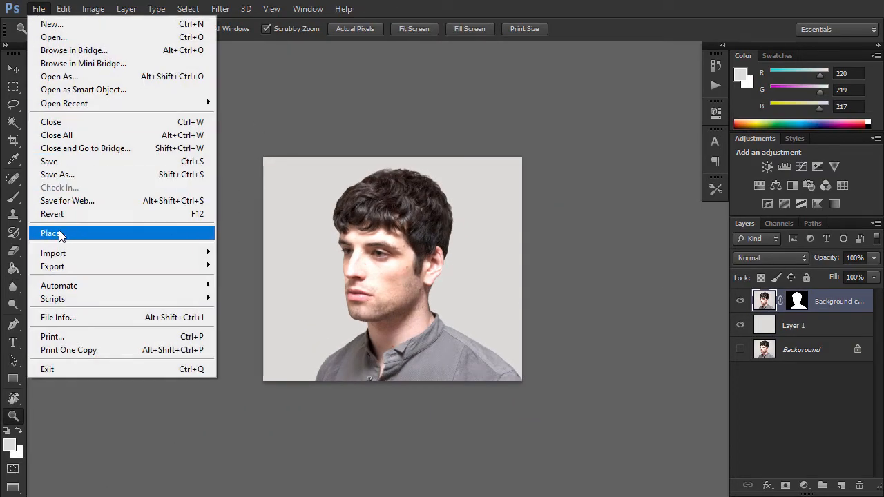
pyautogui.click(51, 232)
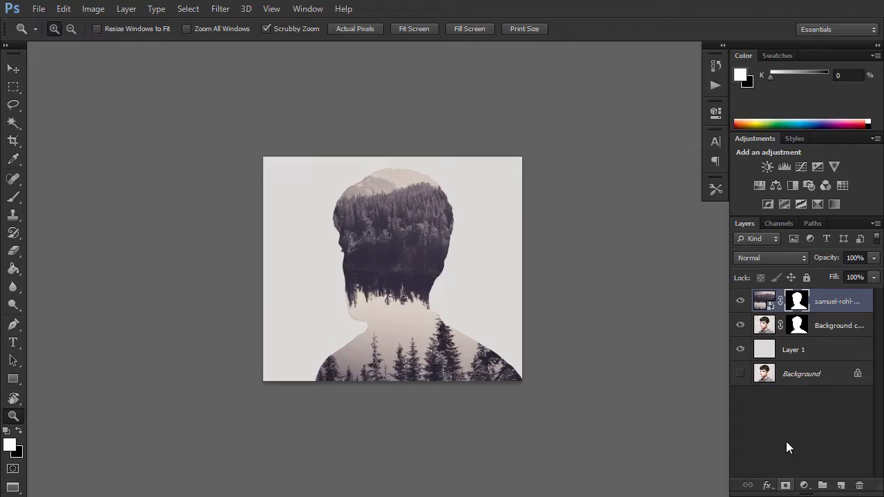
pyautogui.moveTo(785, 415)
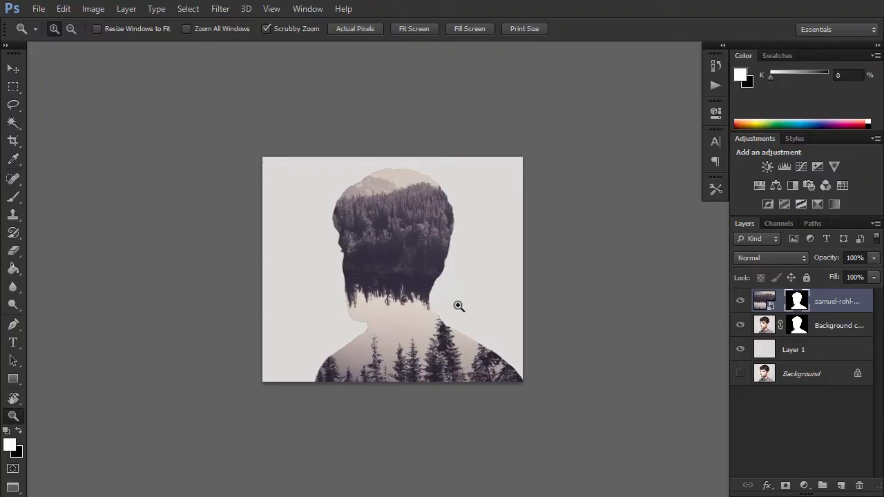
pyautogui.click(459, 306)
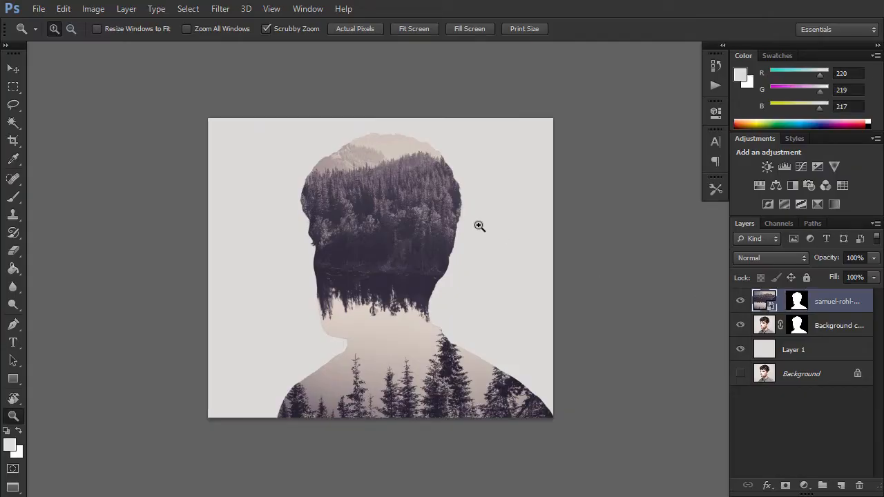
pyautogui.click(64, 8)
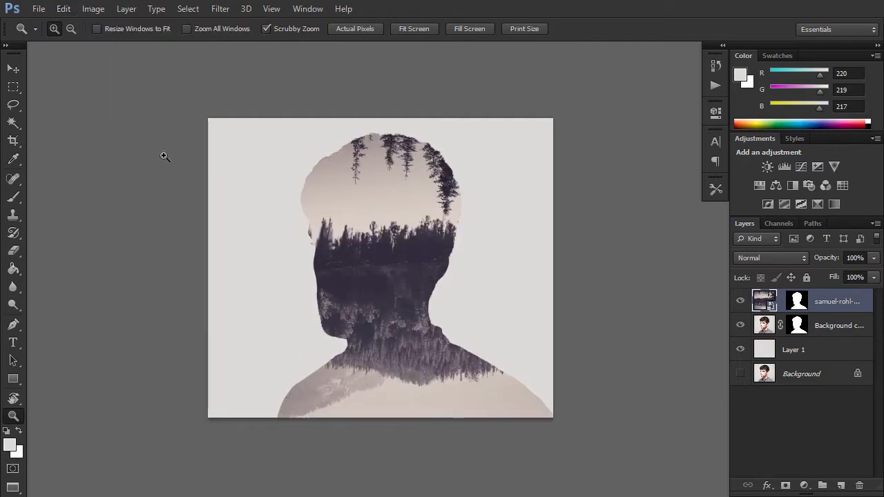
pyautogui.click(64, 9)
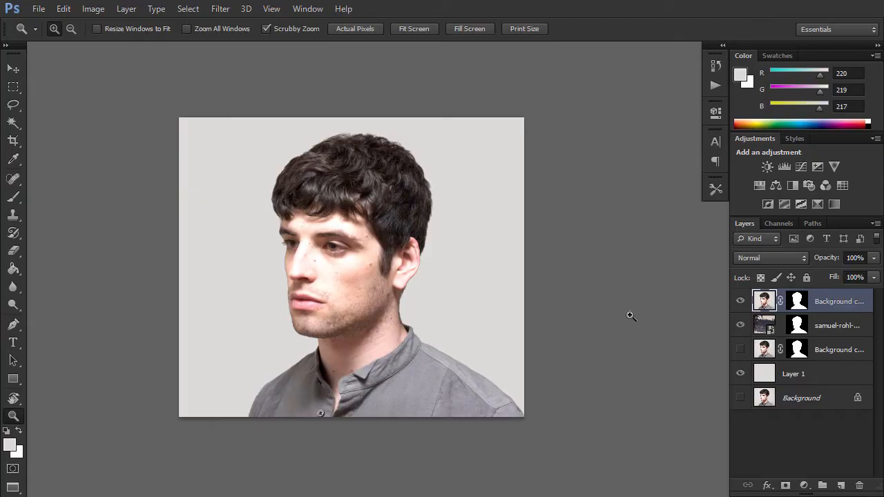
pyautogui.moveTo(632, 317)
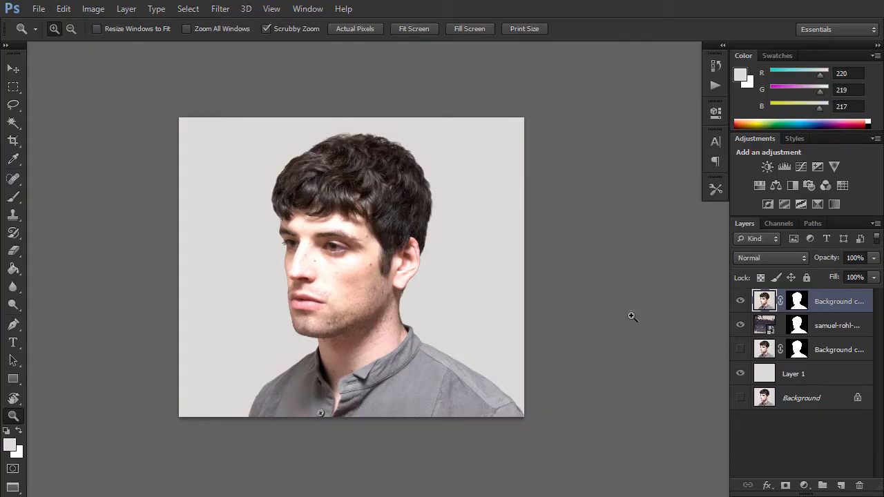
# - Desaturate the top portrait copy to black and white
pyautogui.click(94, 8)
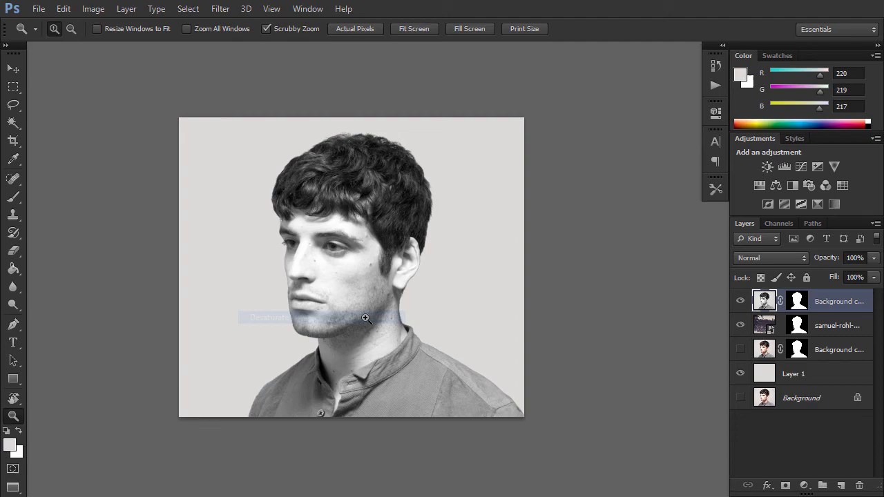
pyautogui.moveTo(111, 55)
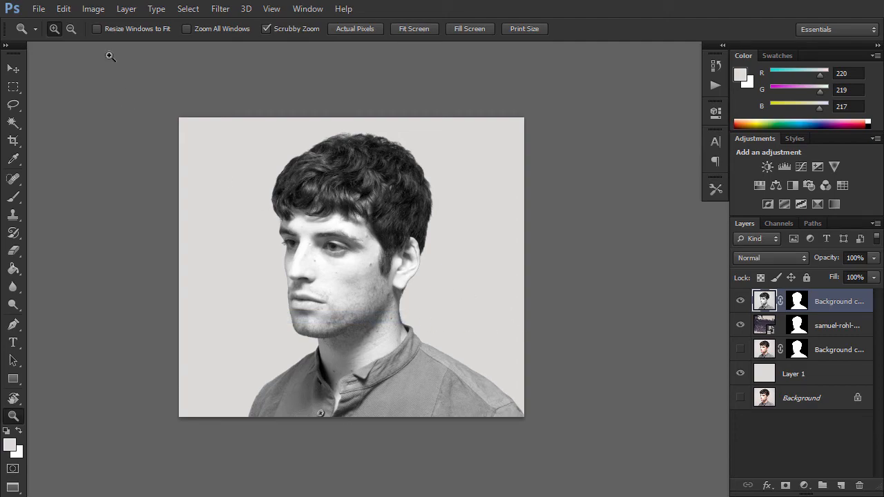
pyautogui.click(94, 8)
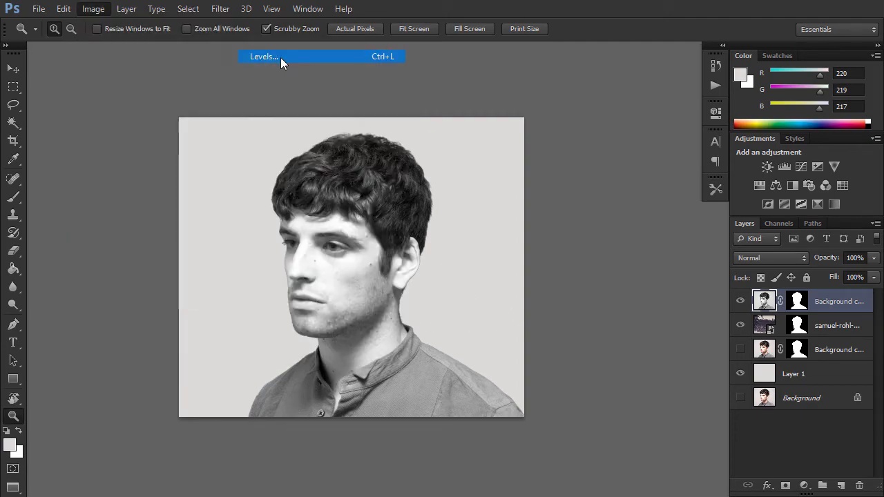
# - Apply Levels with input black 117 and midtones 0.73 for deep black hair and shadows
pyautogui.click(264, 55)
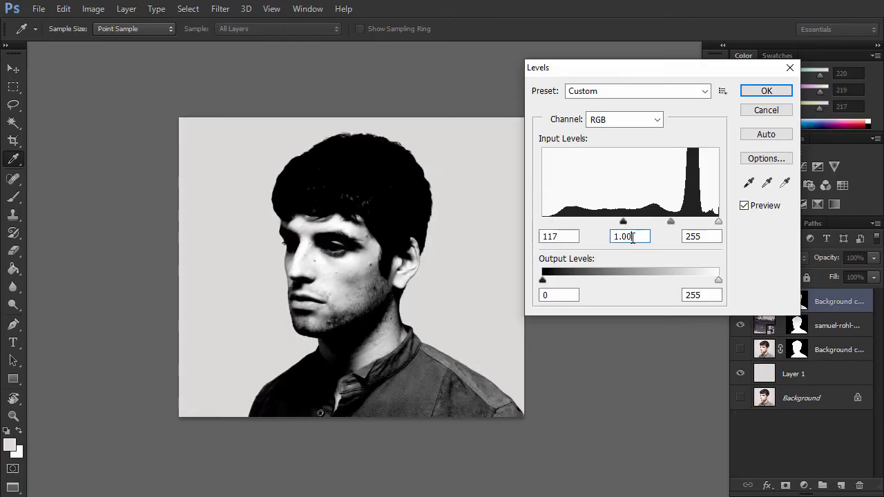
pyautogui.write('0.73')
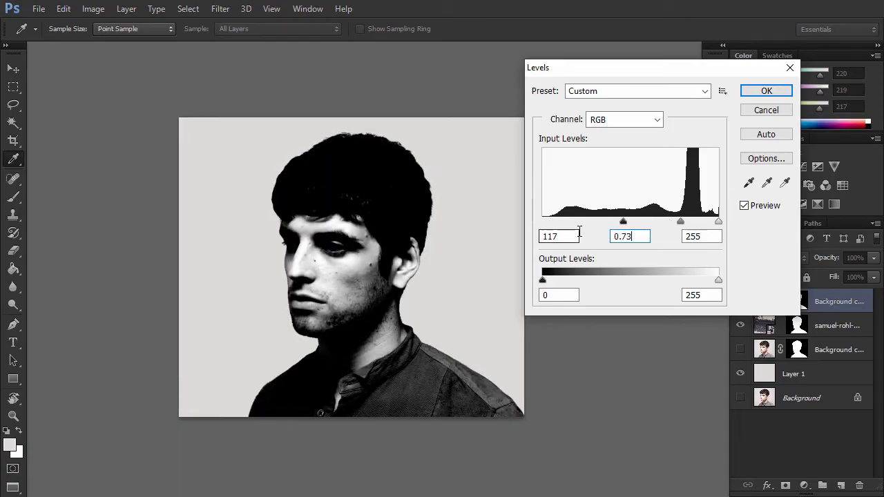
pyautogui.click(765, 91)
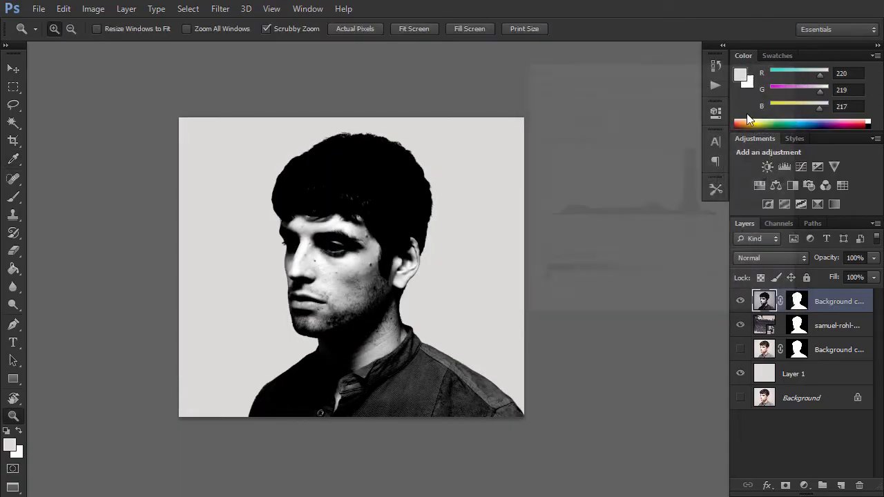
pyautogui.click(94, 8)
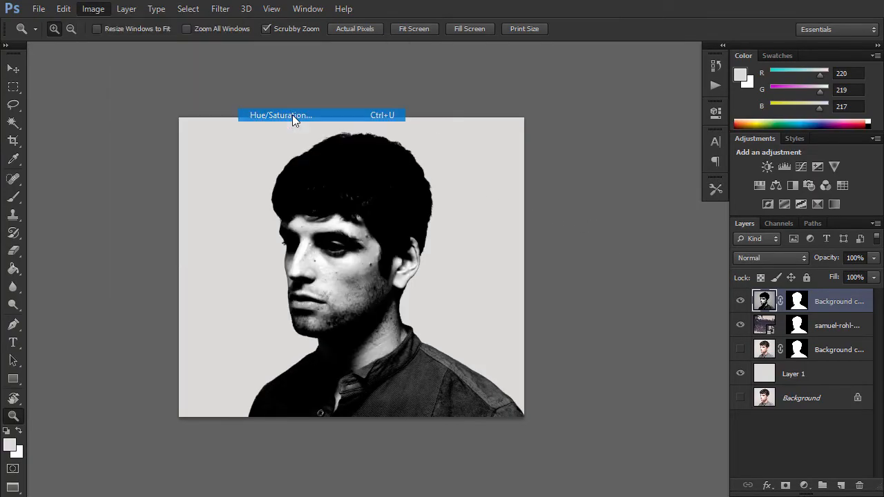
# - Colorize with Hue/Saturation at Hue 212, Saturation 10 for a subtle cool blue tint
pyautogui.click(280, 114)
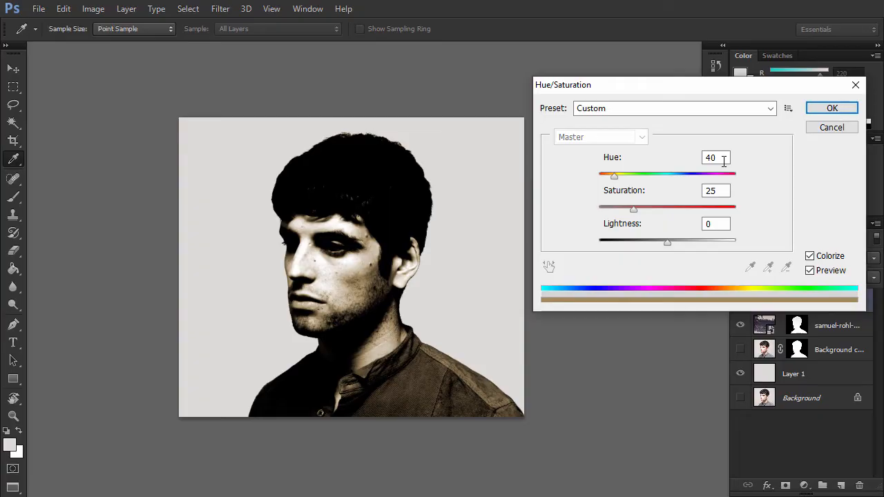
pyautogui.write('21')
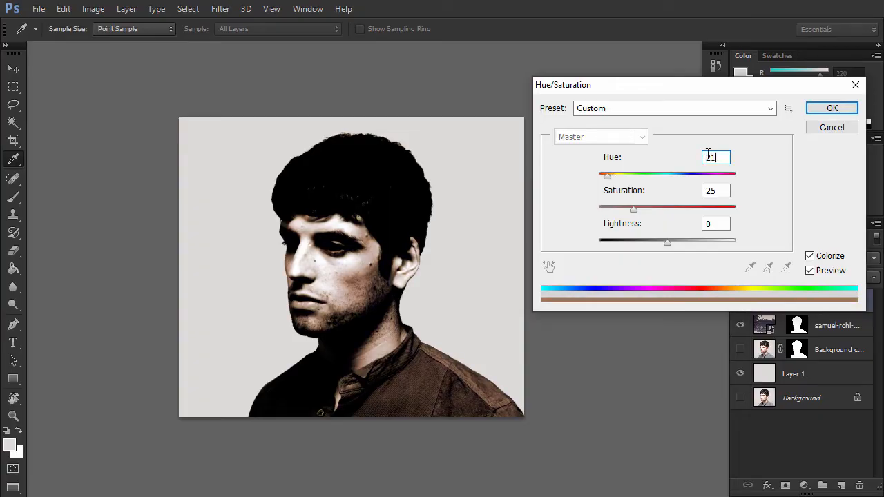
pyautogui.write('212')
pyautogui.click(716, 191)
pyautogui.write('10')
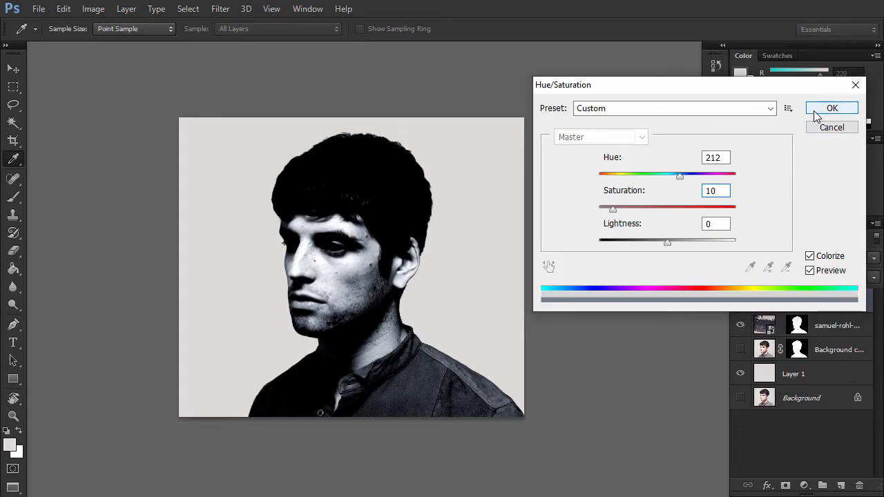
pyautogui.click(832, 108)
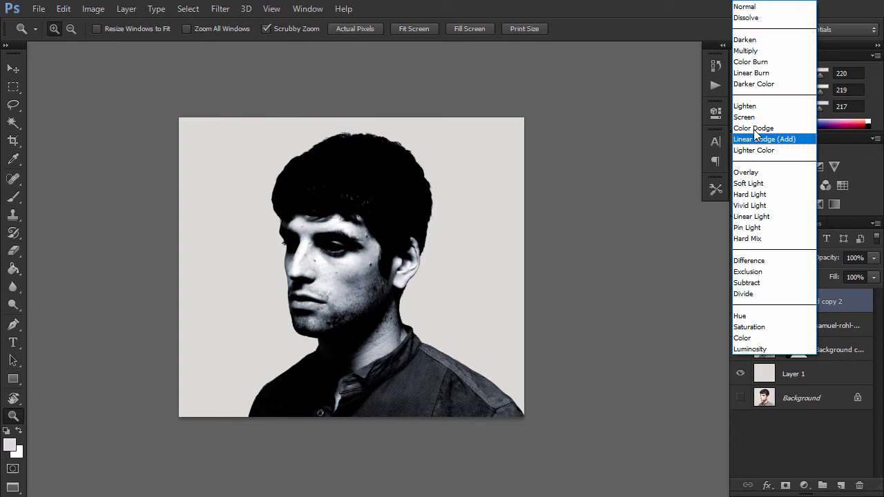
# - Set the top portrait layer's blend mode to Screen so trees show through the face
pyautogui.click(745, 116)
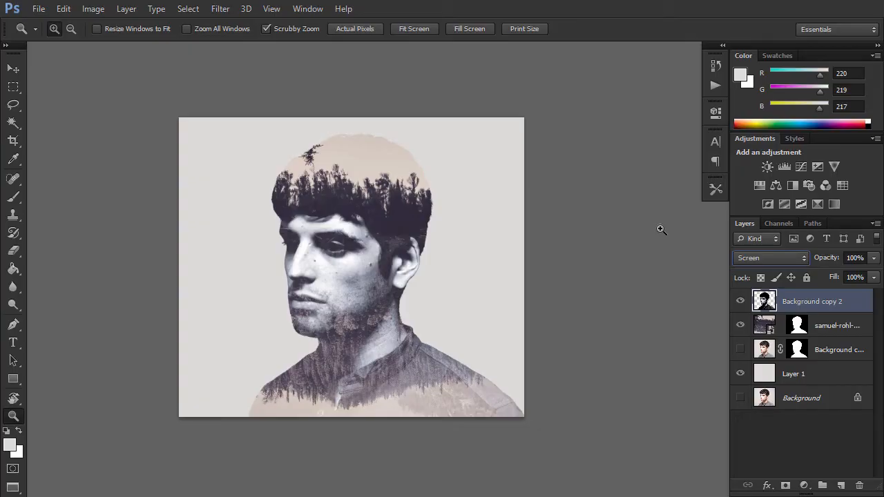
pyautogui.moveTo(674, 256)
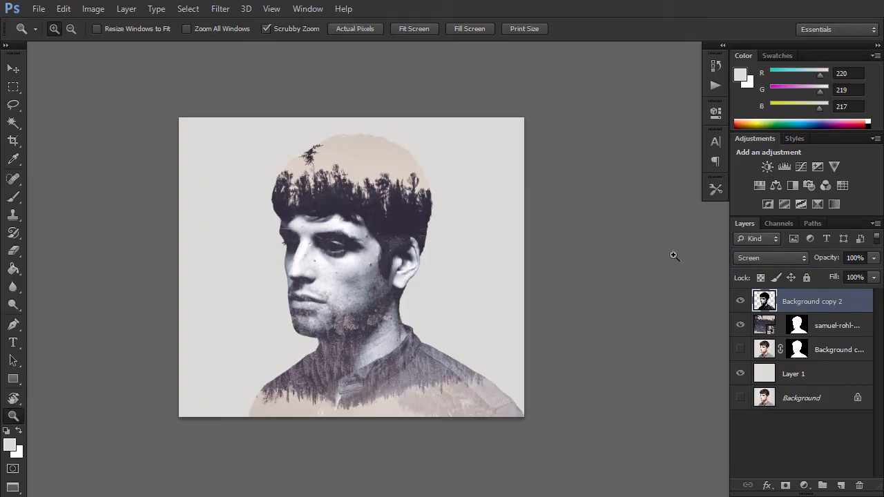
pyautogui.moveTo(813, 326)
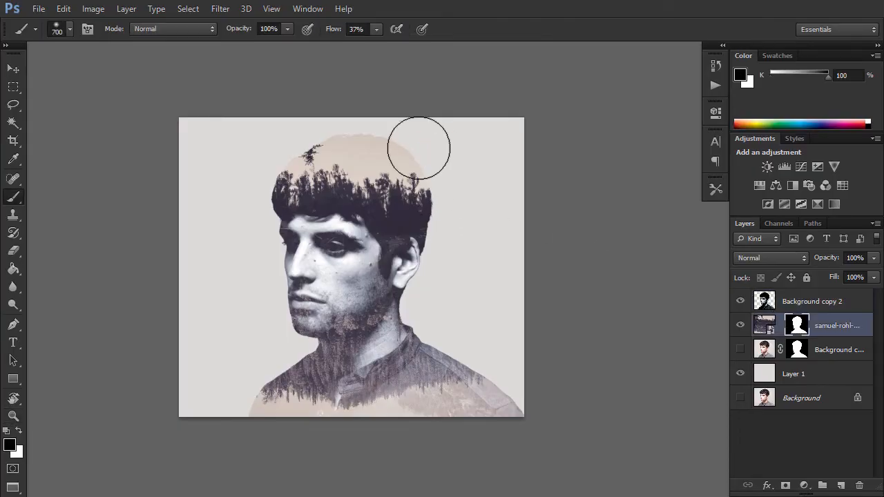
# - Mask away the pale sky above the treetops on the forest layer with a soft black brush
pyautogui.moveTo(417, 149); pyautogui.dragTo(407, 149)
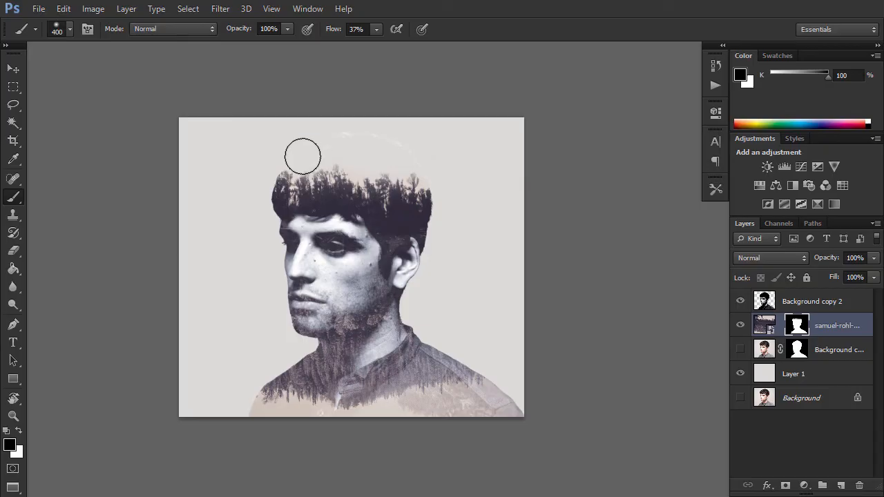
pyautogui.moveTo(616, 195)
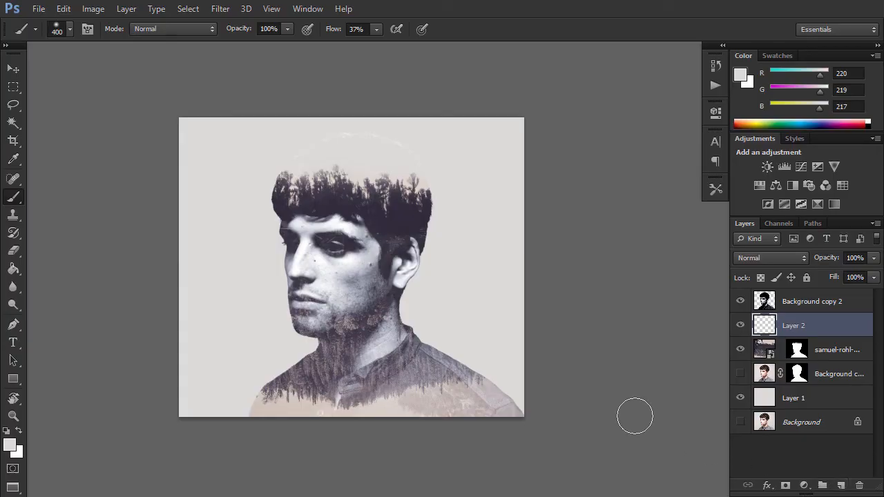
pyautogui.moveTo(472, 345)
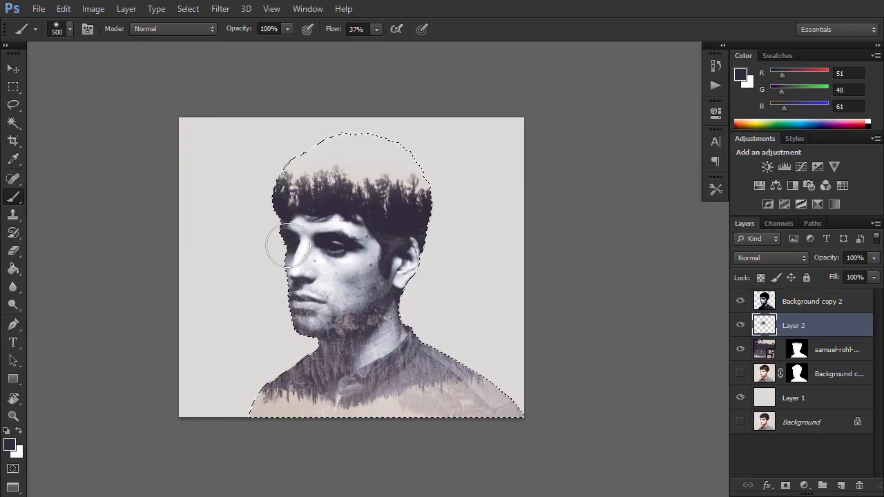
# - Paint dark bluish-grey (51,48,61) shading over the cheek and jaw inside the silhouette
pyautogui.moveTo(290, 246); pyautogui.dragTo(390, 246)
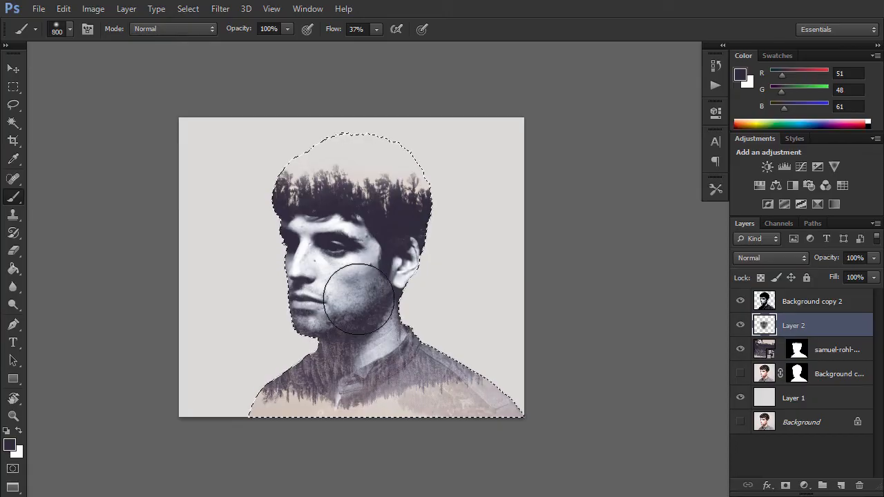
pyautogui.moveTo(359, 301); pyautogui.dragTo(366, 279)
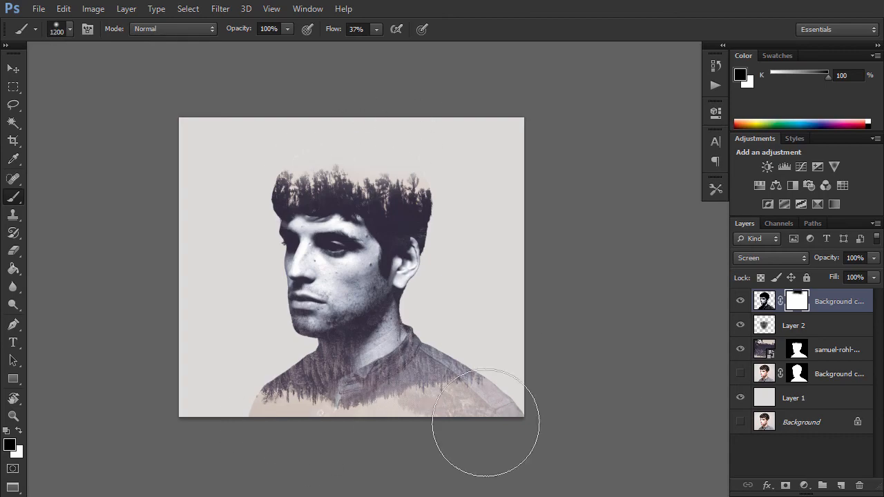
# - Paint black on the Screen portrait's mask to fade the right shoulder into the forest
pyautogui.moveTo(483, 422); pyautogui.dragTo(457, 312)
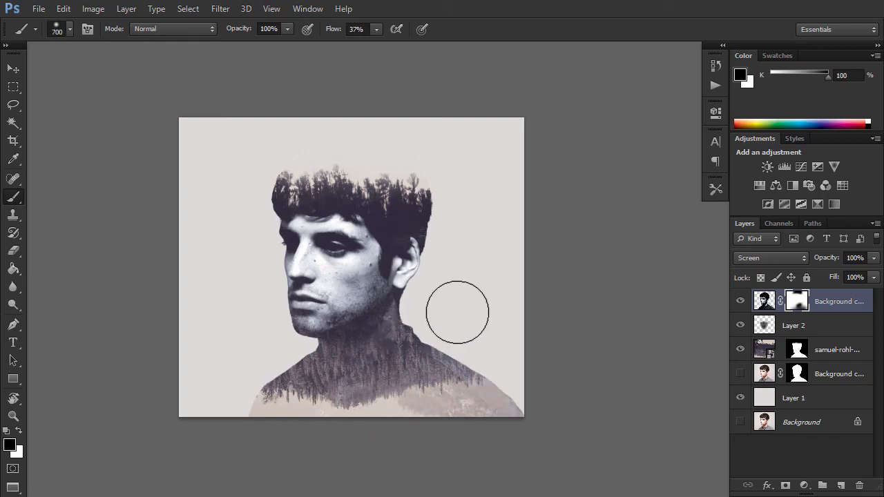